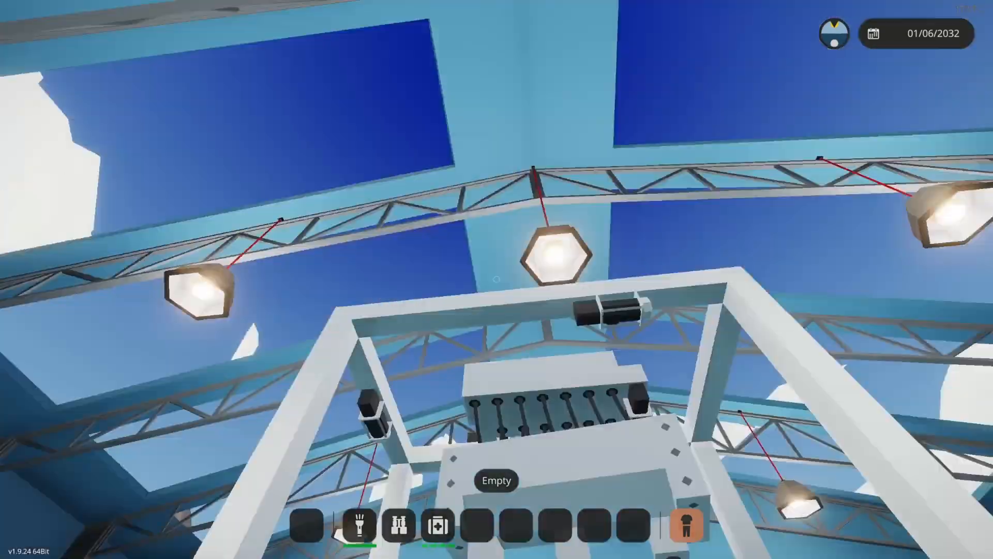
mouse_move(496, 279)
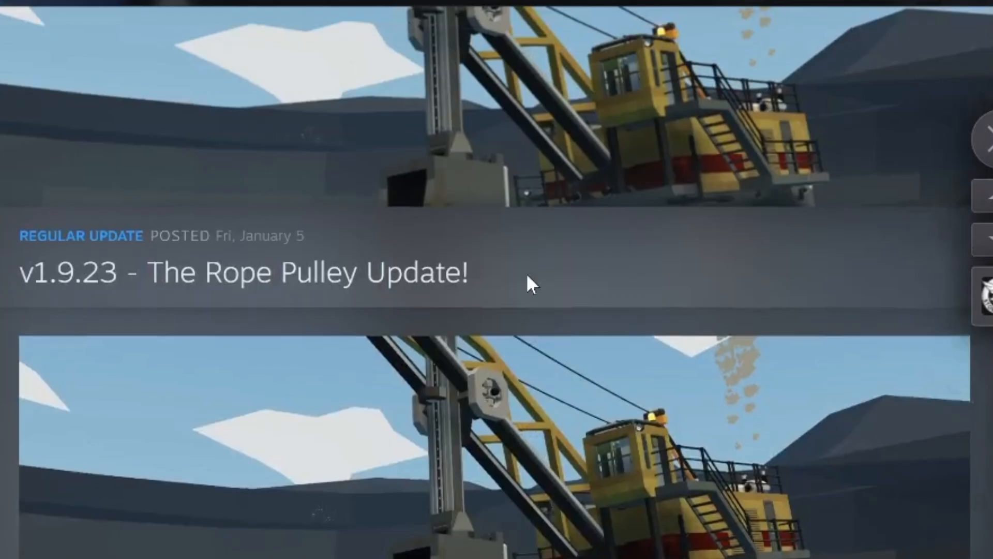
Scroll down the Steam news page past the v1.9.22-23 patch notes to the v1.9.21 post.
scroll("down", 3)
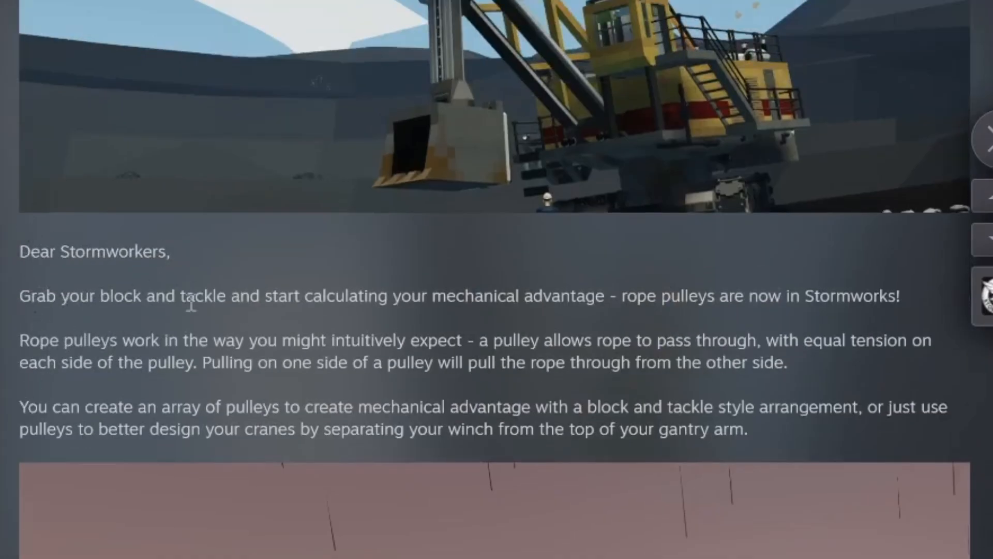
mouse_move(901, 322)
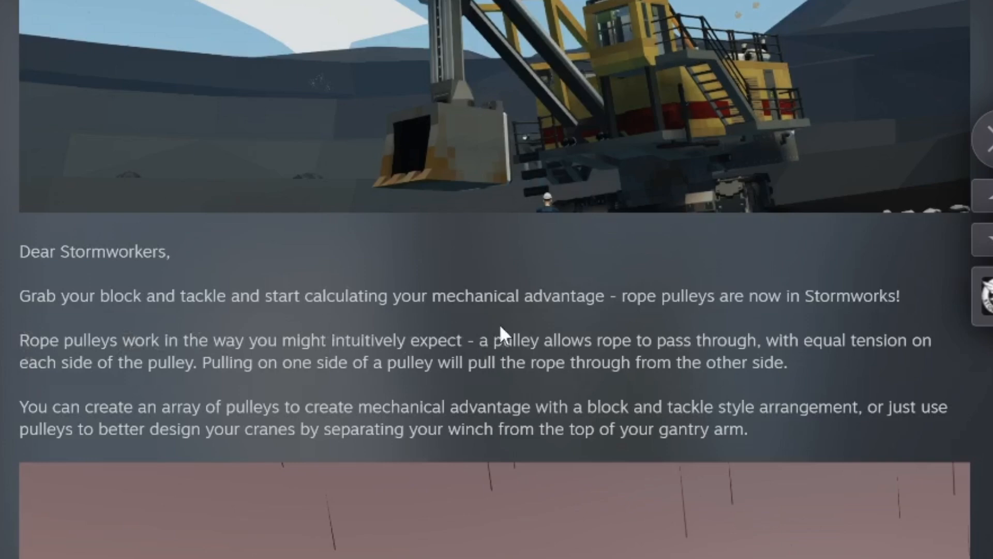
mouse_move(596, 334)
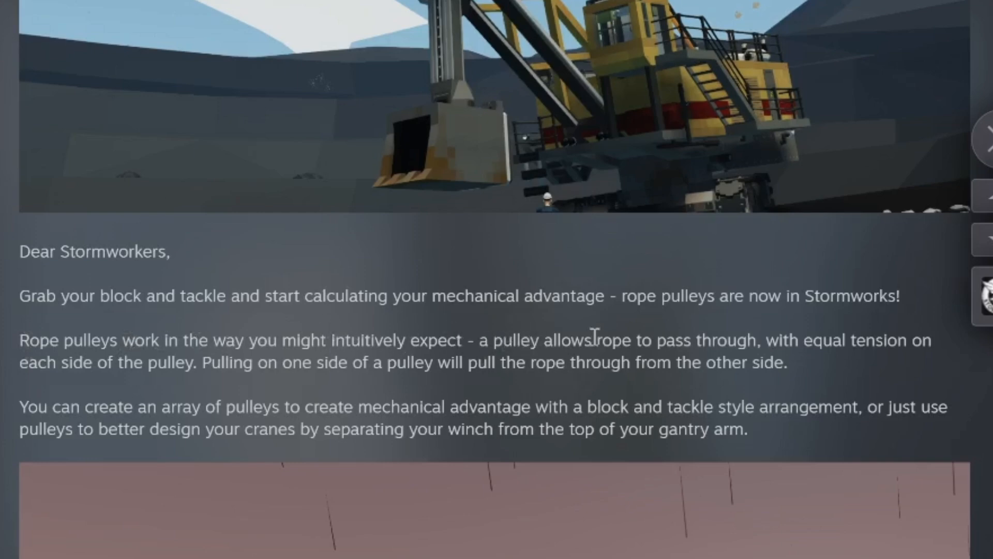
mouse_move(724, 380)
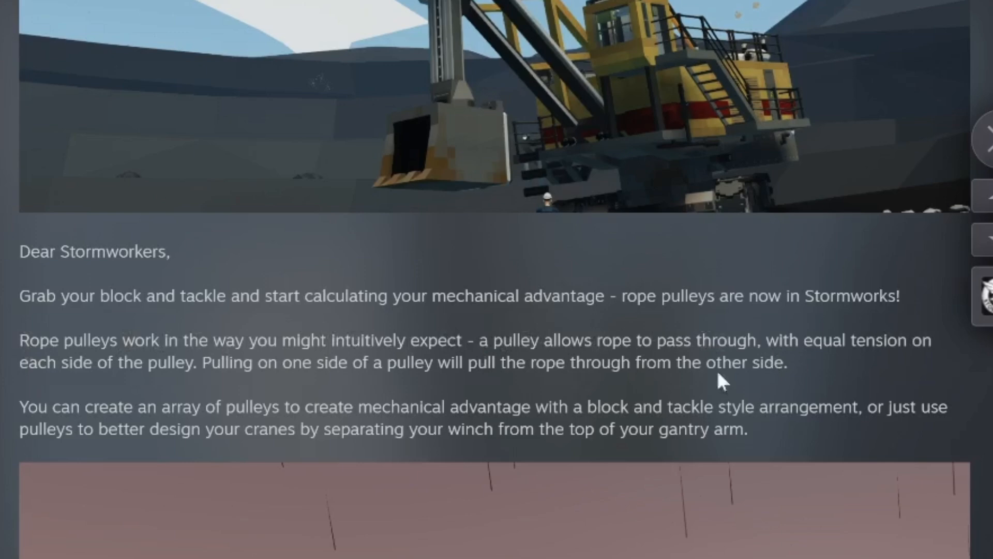
mouse_move(293, 388)
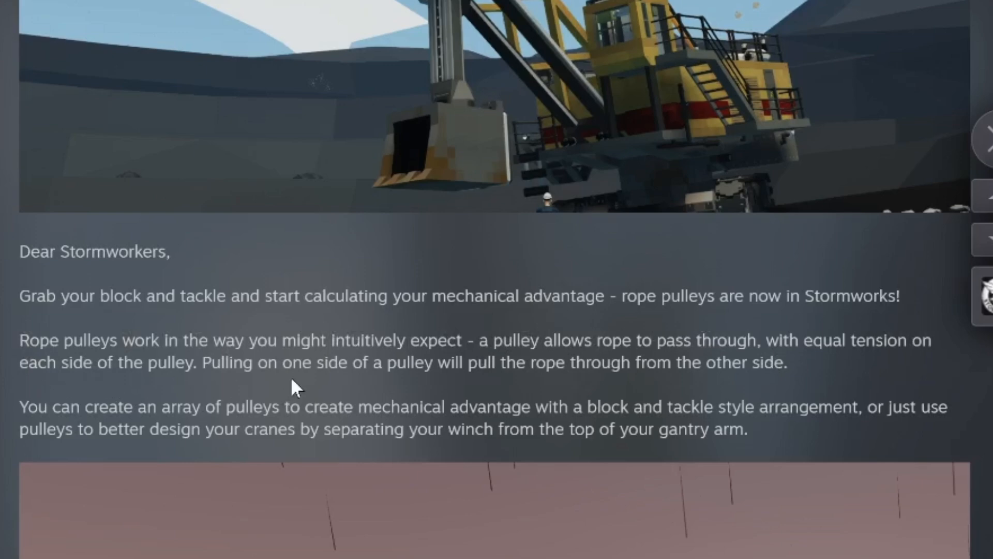
mouse_move(850, 408)
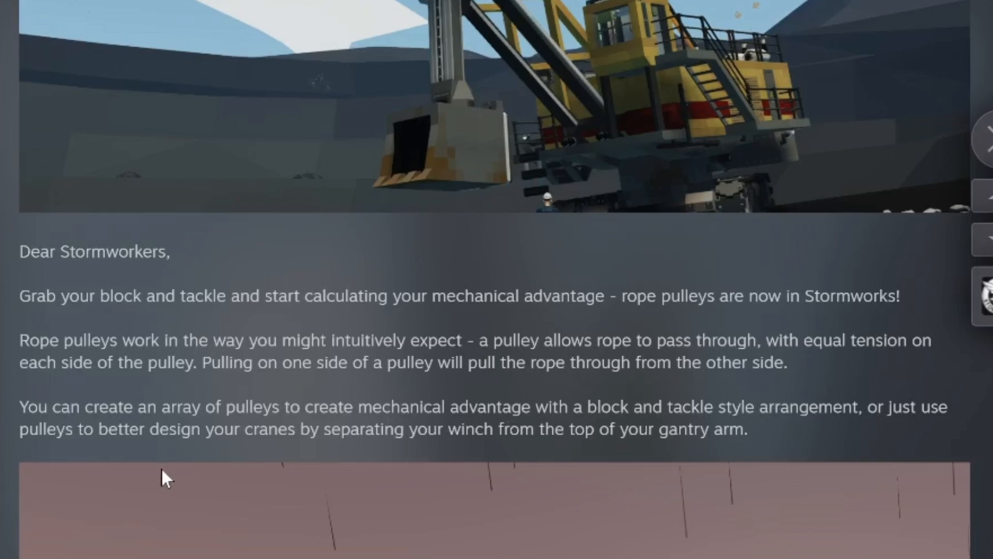
mouse_move(700, 451)
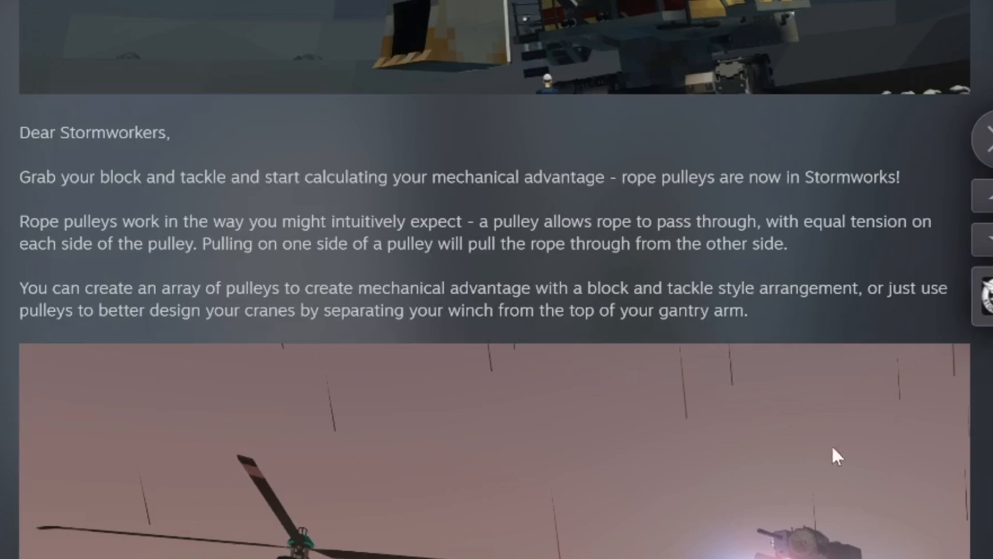
mouse_move(374, 441)
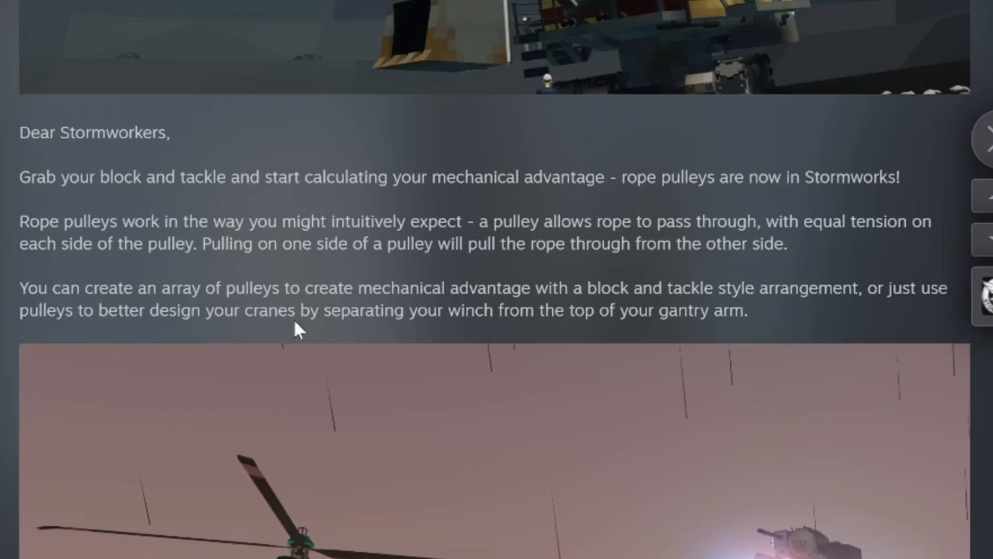
mouse_move(779, 355)
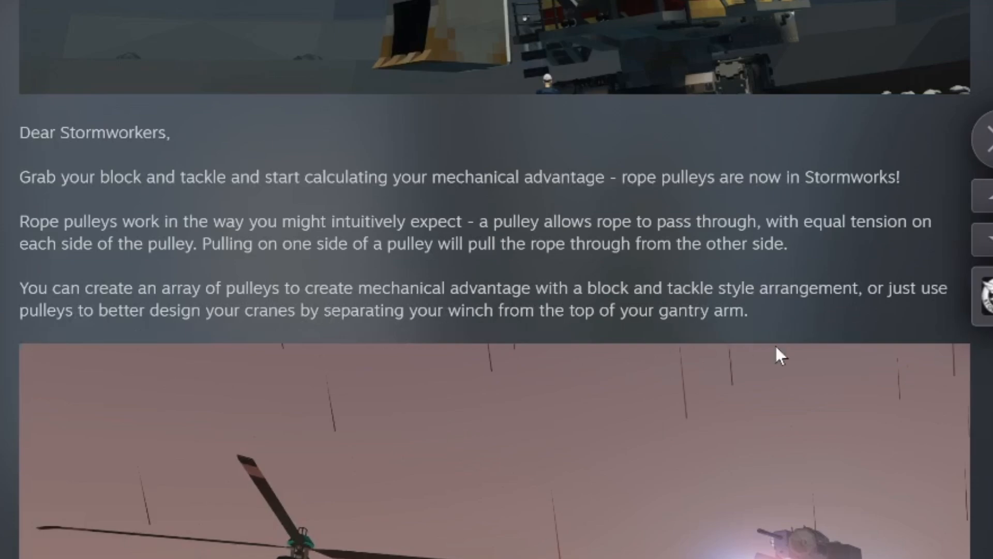
scroll("down", 3)
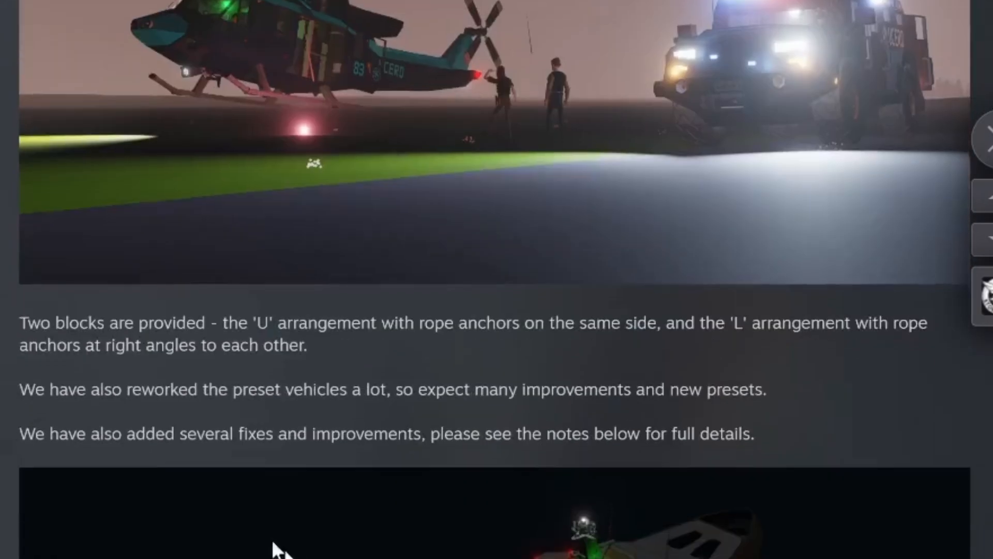
mouse_move(379, 372)
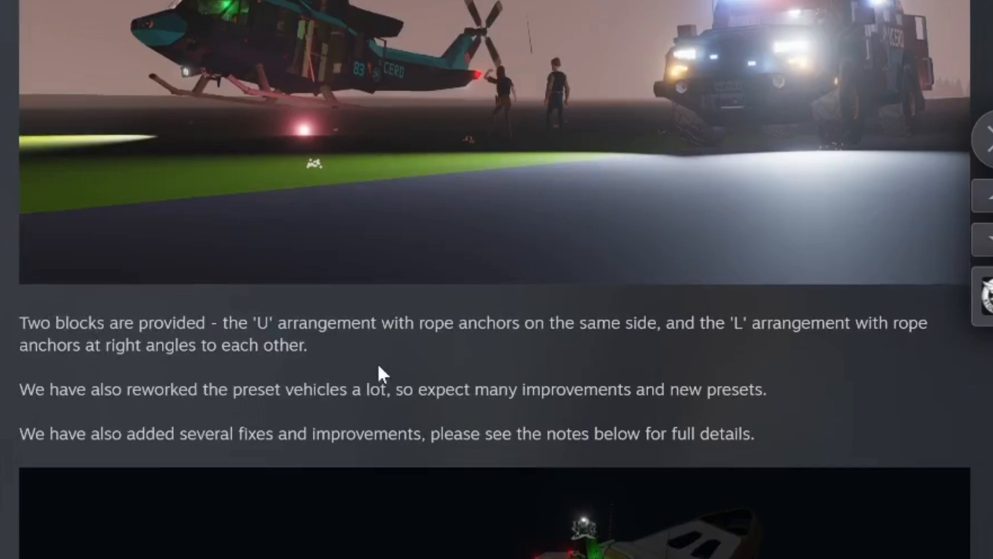
mouse_move(406, 349)
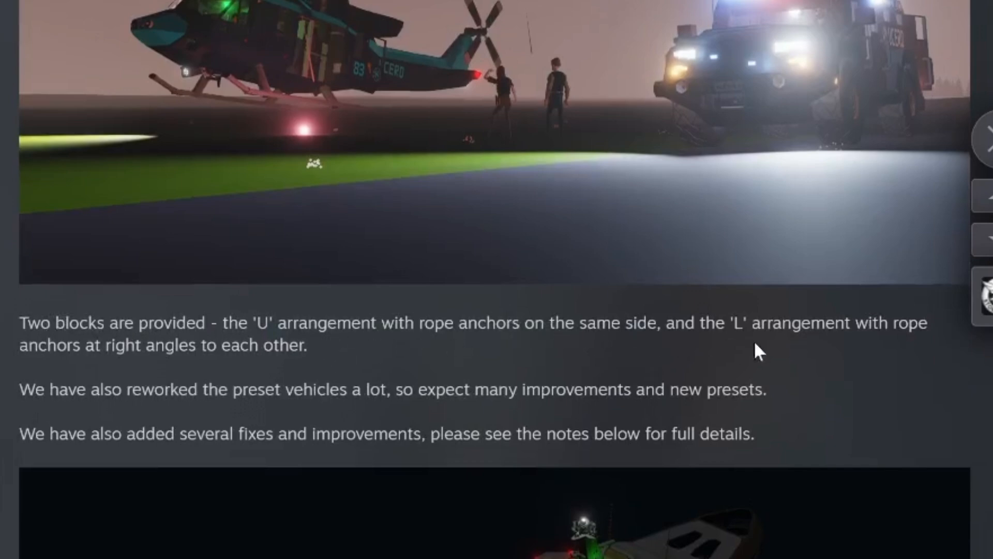
mouse_move(369, 345)
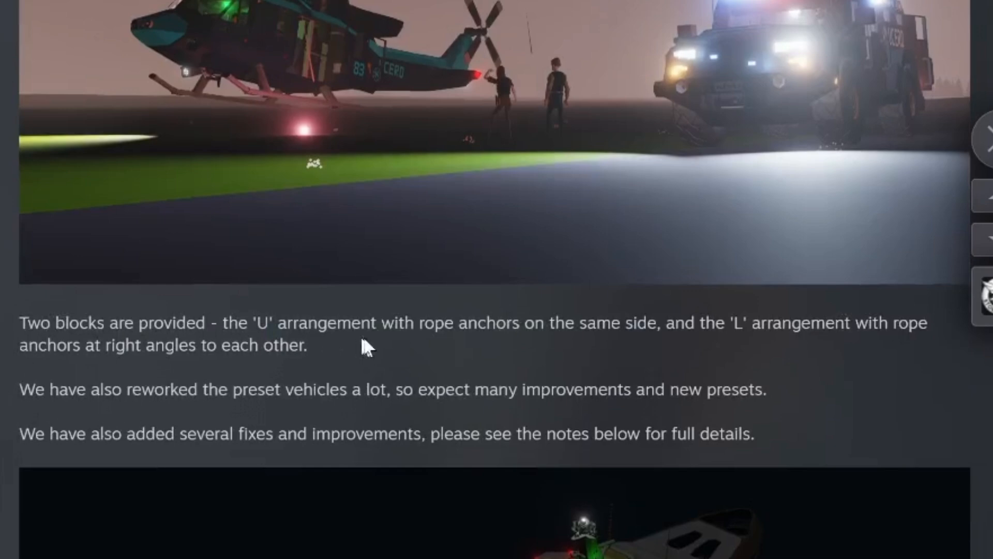
scroll("down", 3)
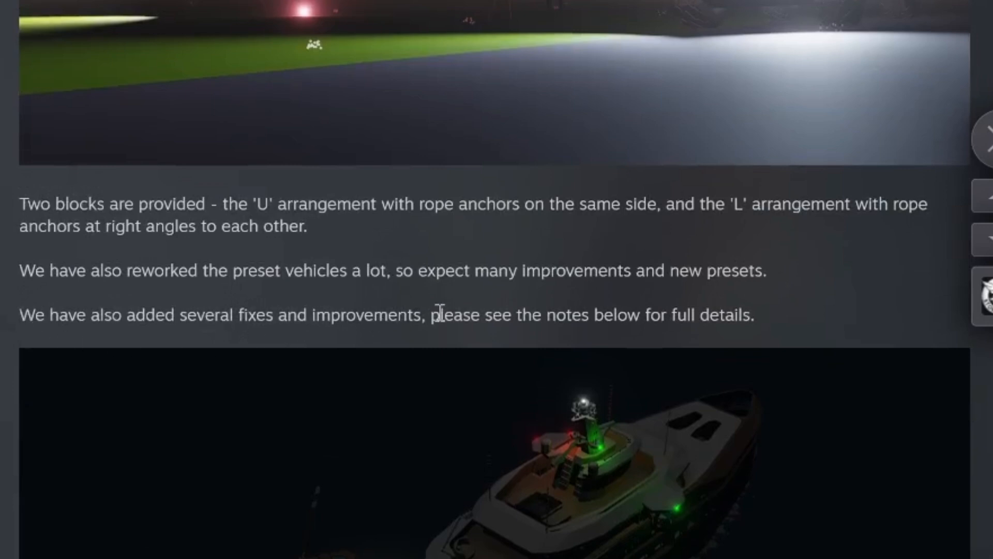
scroll("down", 3)
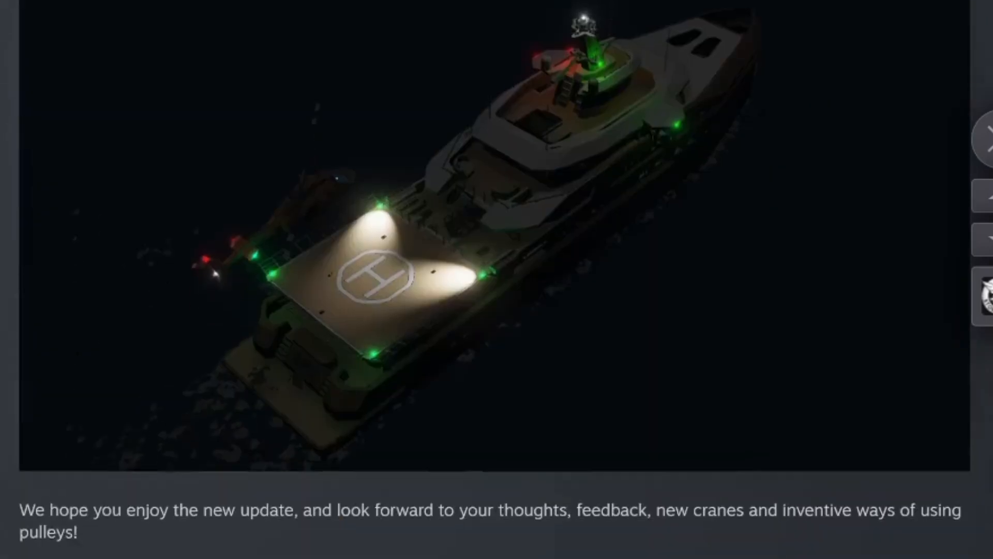
scroll("down", 3)
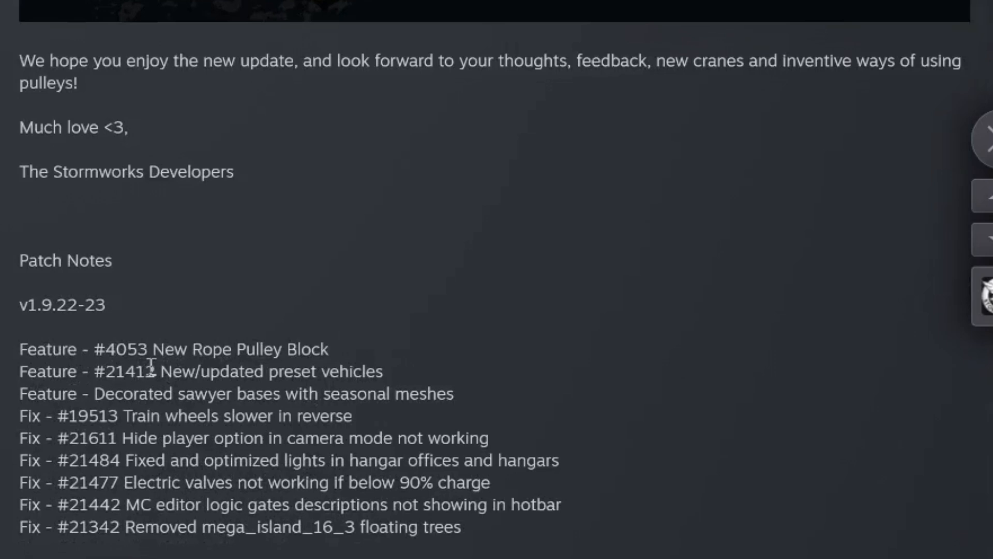
mouse_move(418, 383)
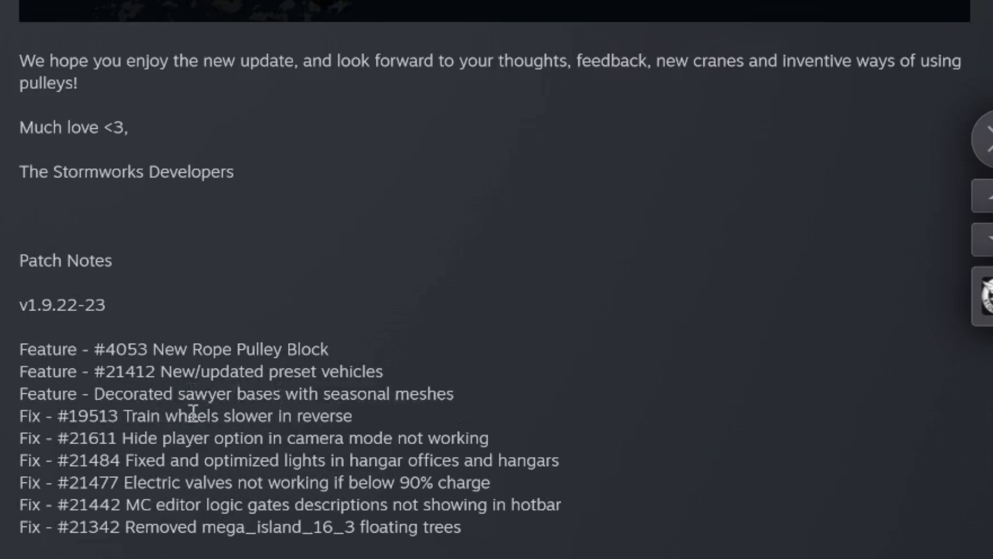
mouse_move(12, 409)
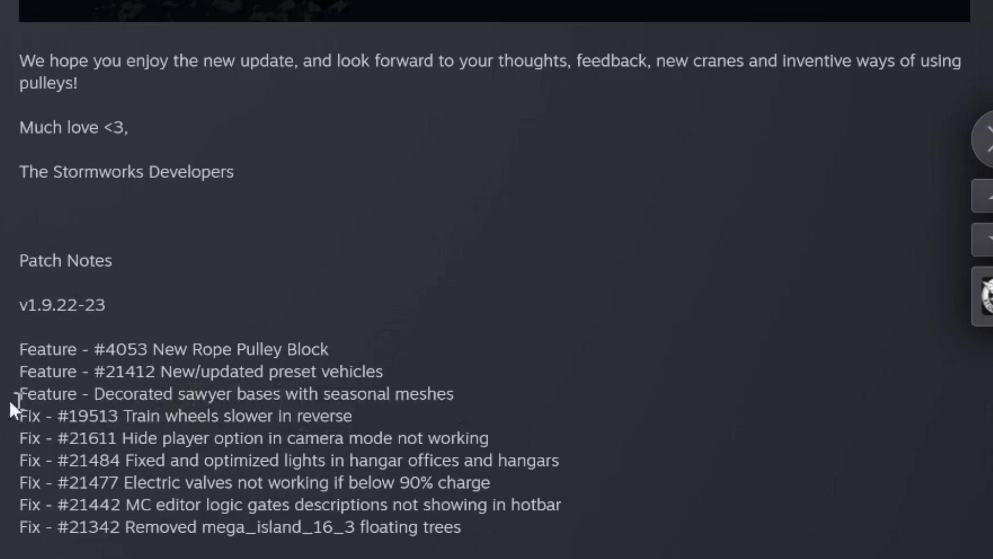
mouse_move(244, 421)
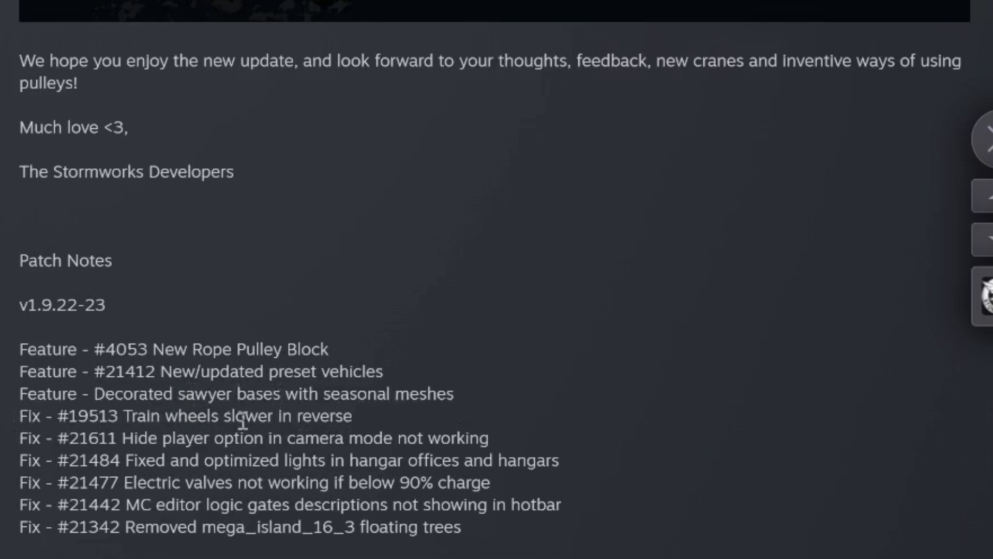
mouse_move(290, 441)
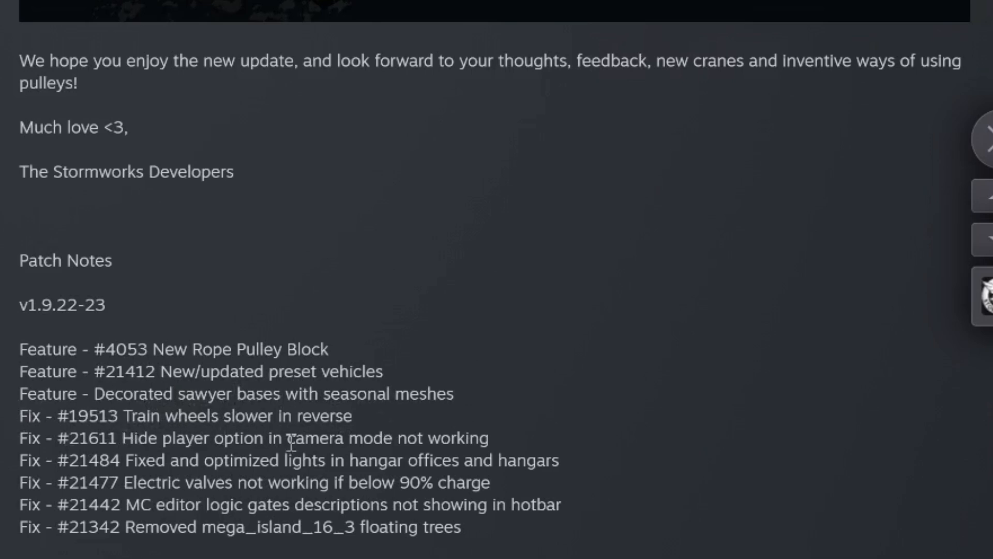
mouse_move(272, 469)
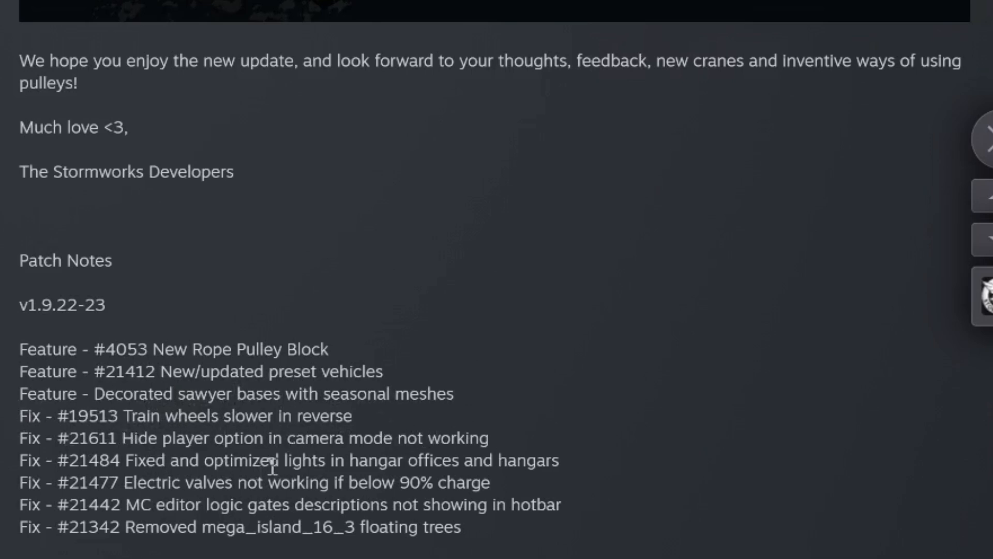
mouse_move(484, 481)
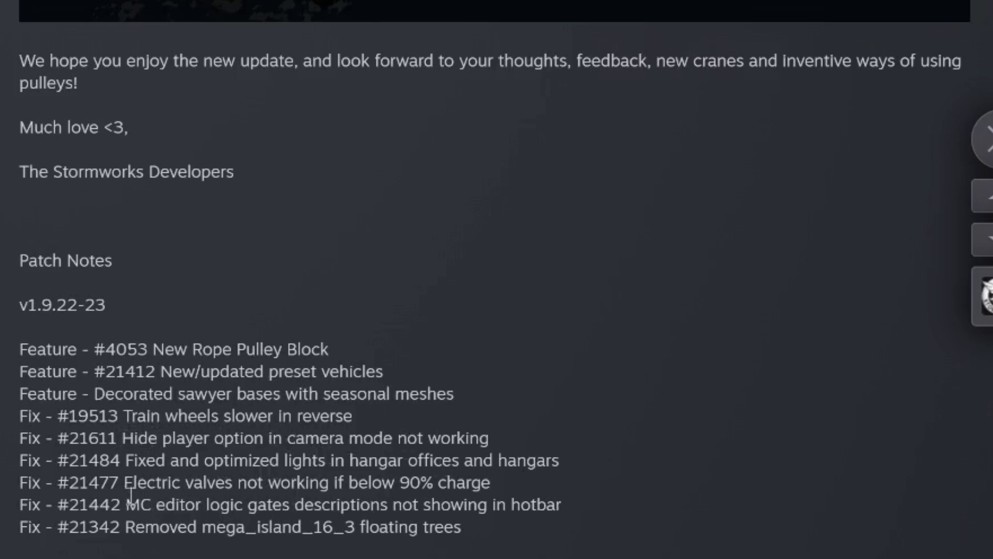
mouse_move(394, 483)
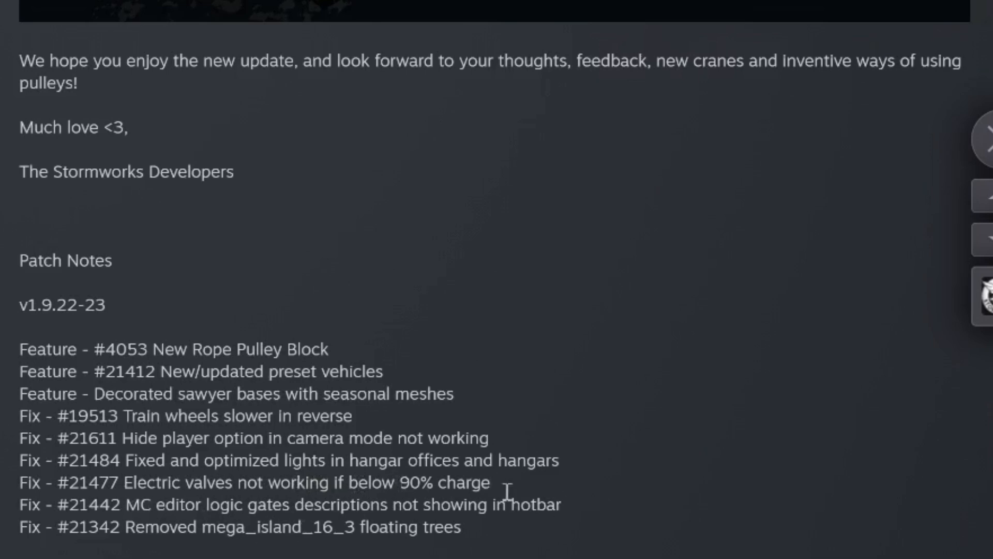
mouse_move(149, 516)
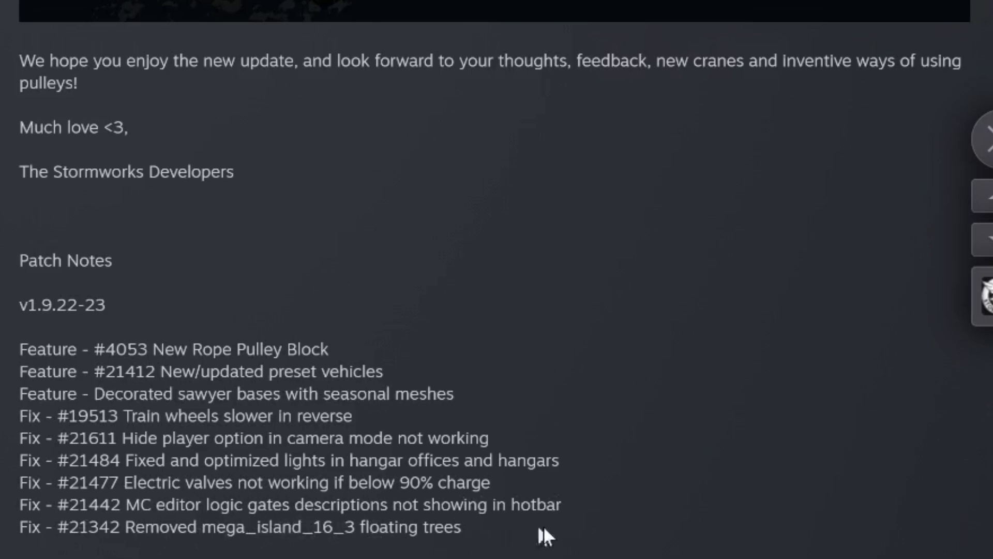
mouse_move(278, 554)
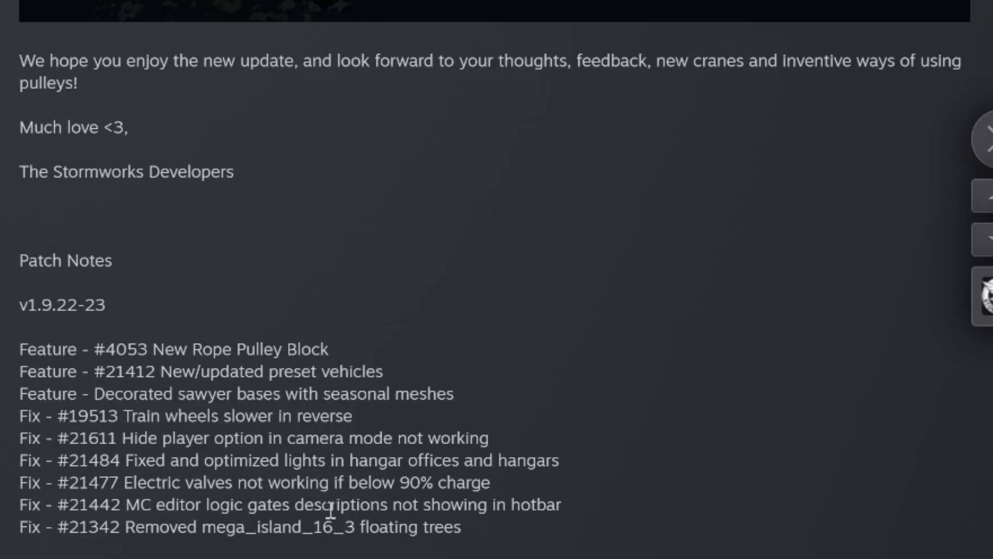
mouse_move(468, 545)
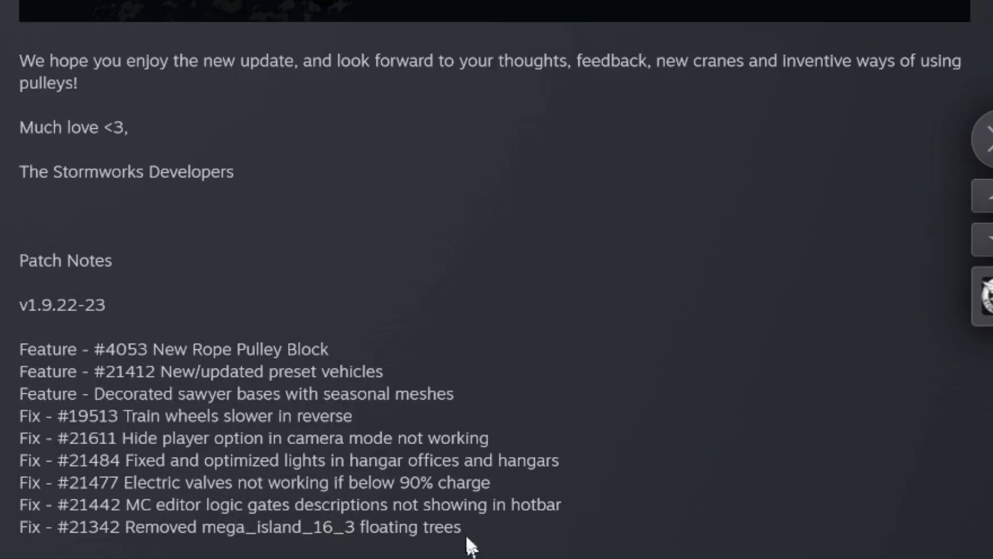
scroll("down", 3)
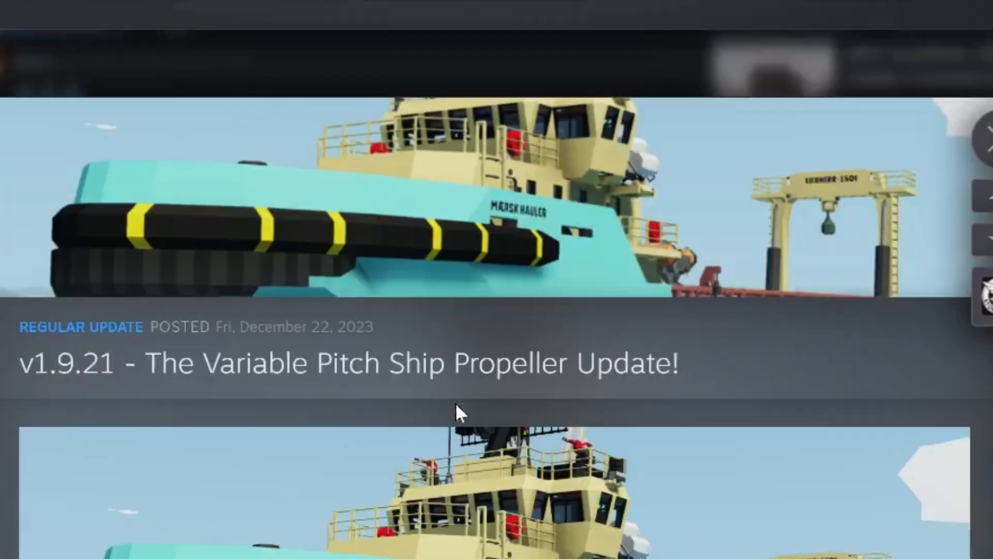
scroll("down", 3)
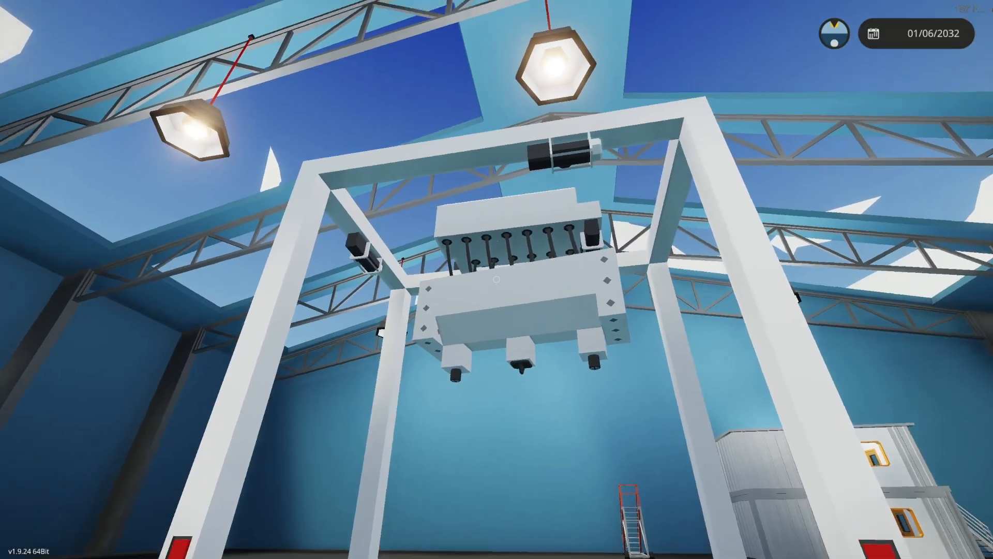
mouse_move(497, 279)
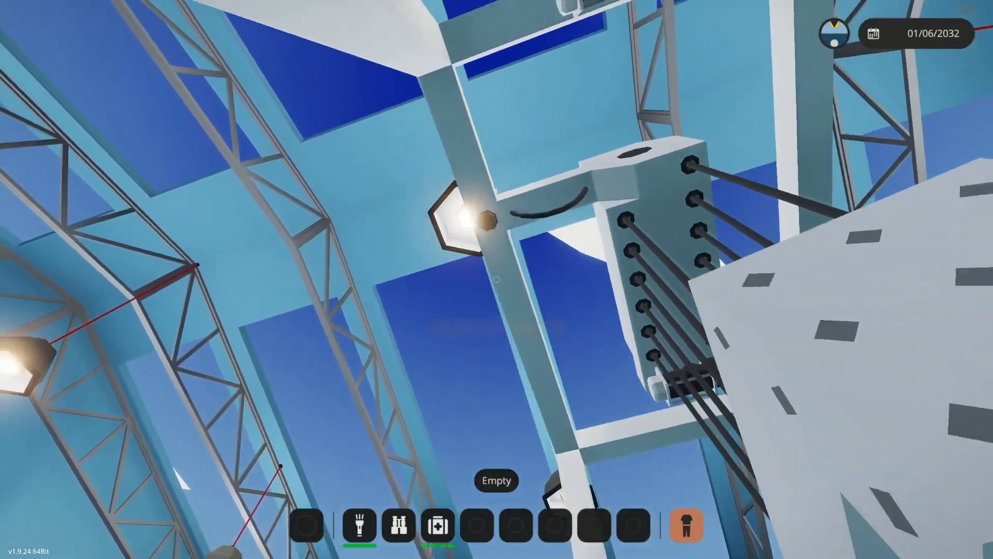
mouse_move(496, 280)
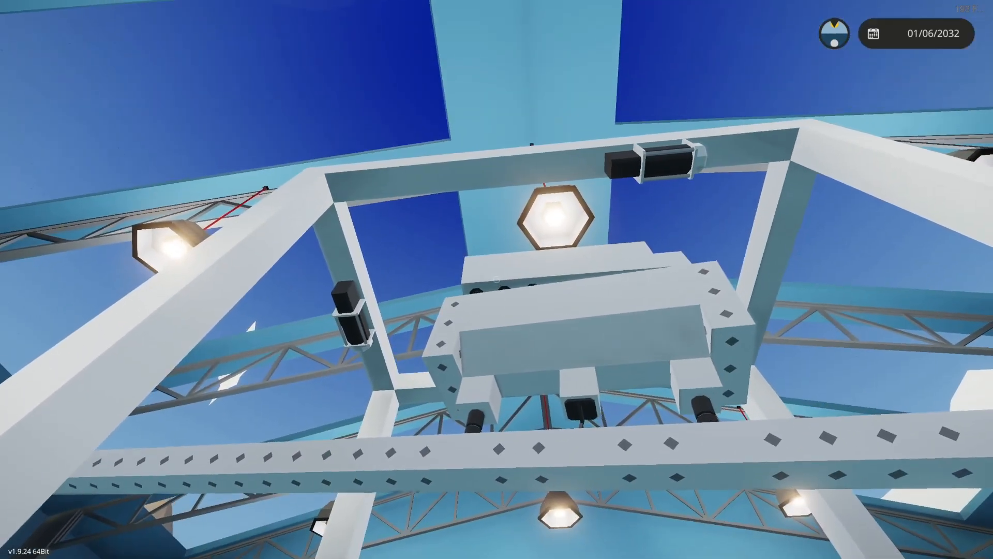
mouse_move(497, 280)
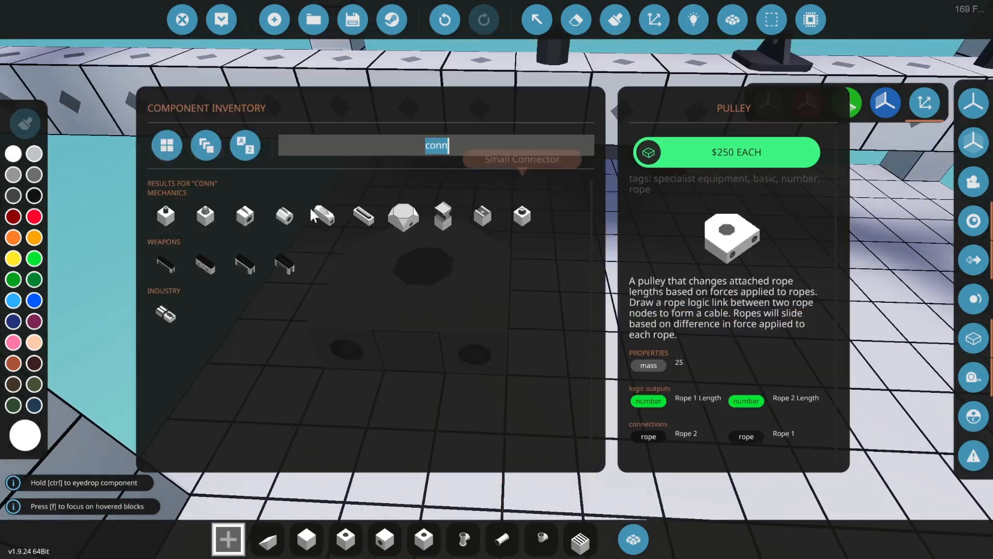
Search the component inventory for 'pull' and select the Pulley (Corner) part.
type("p")
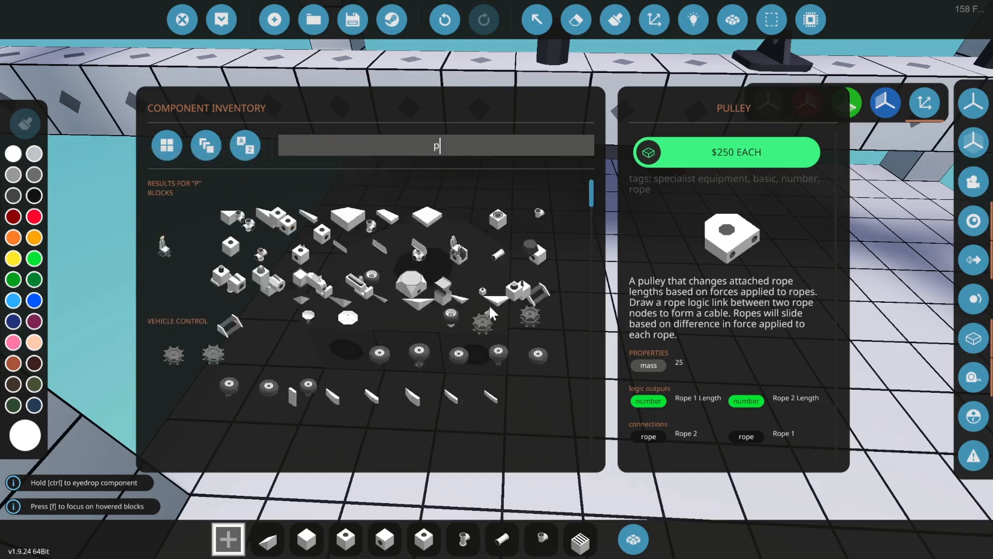
type("ull")
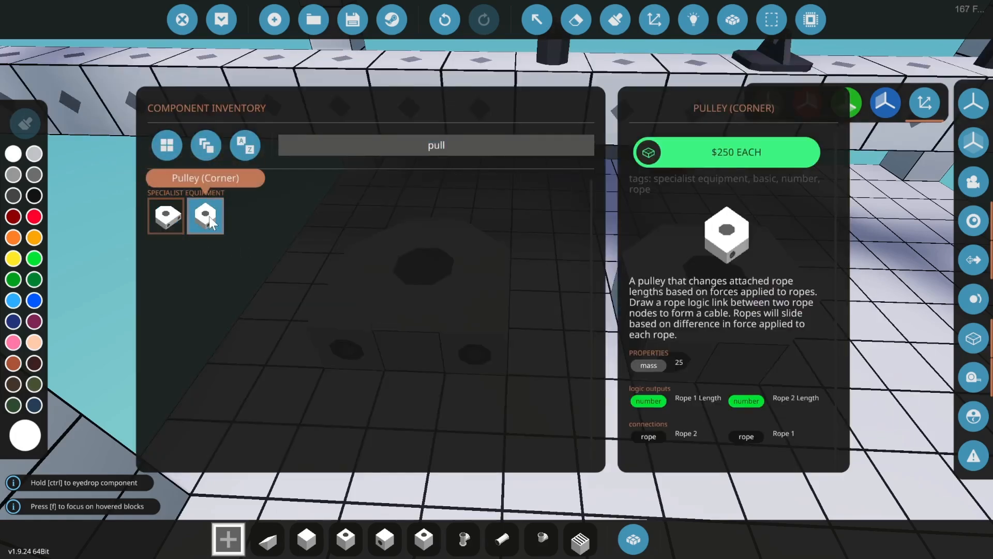
left_click(204, 215)
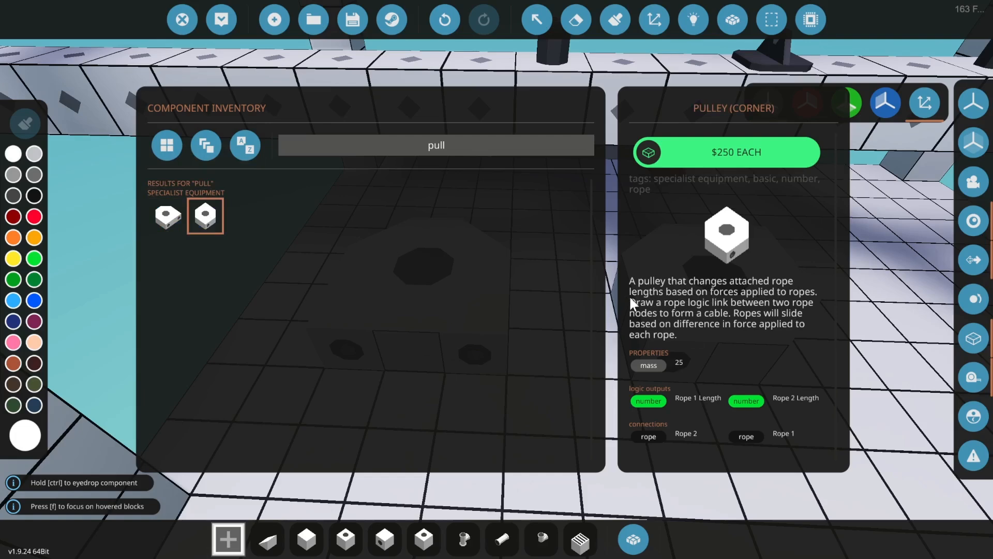
mouse_move(805, 308)
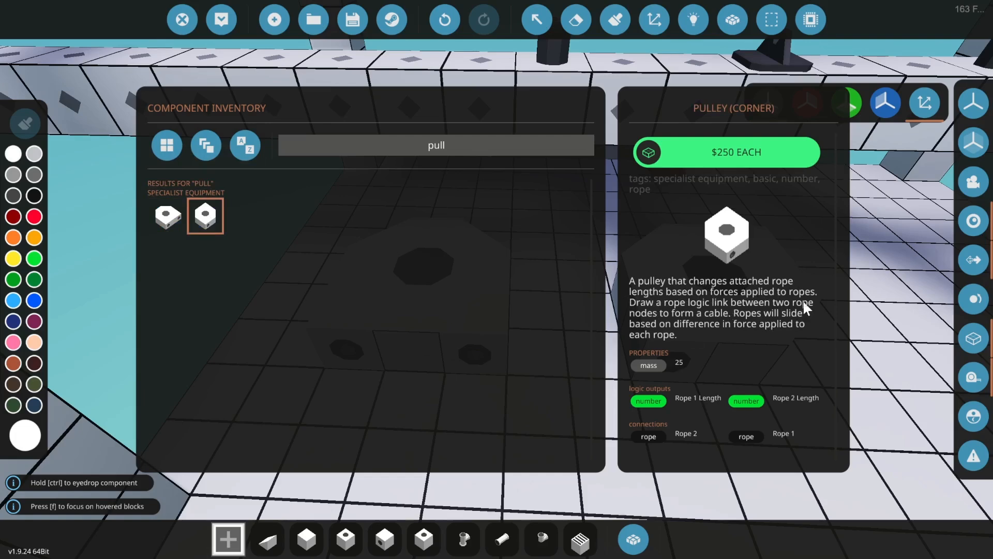
mouse_move(792, 326)
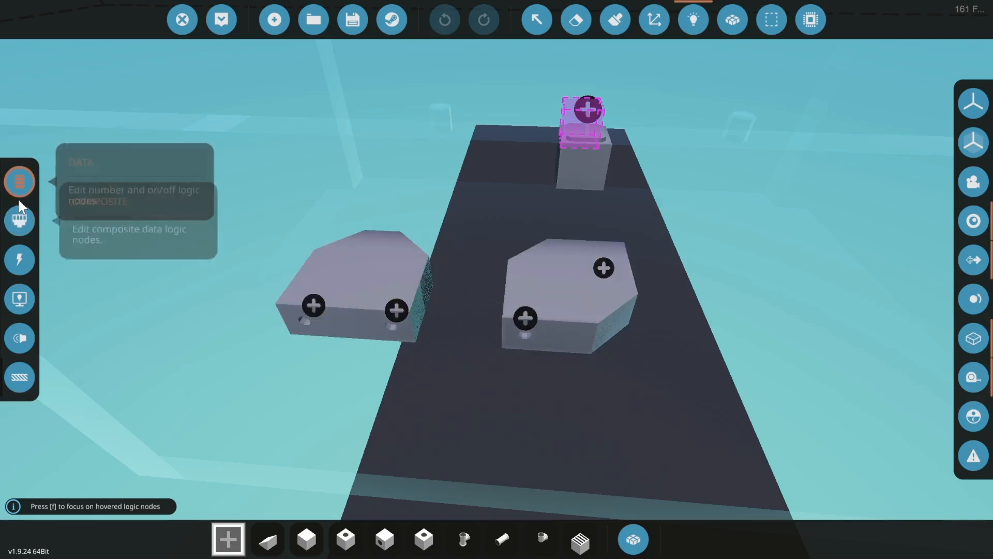
Show the Data logic node category so the pulleys and rope connectors expose their nodes.
left_click(19, 181)
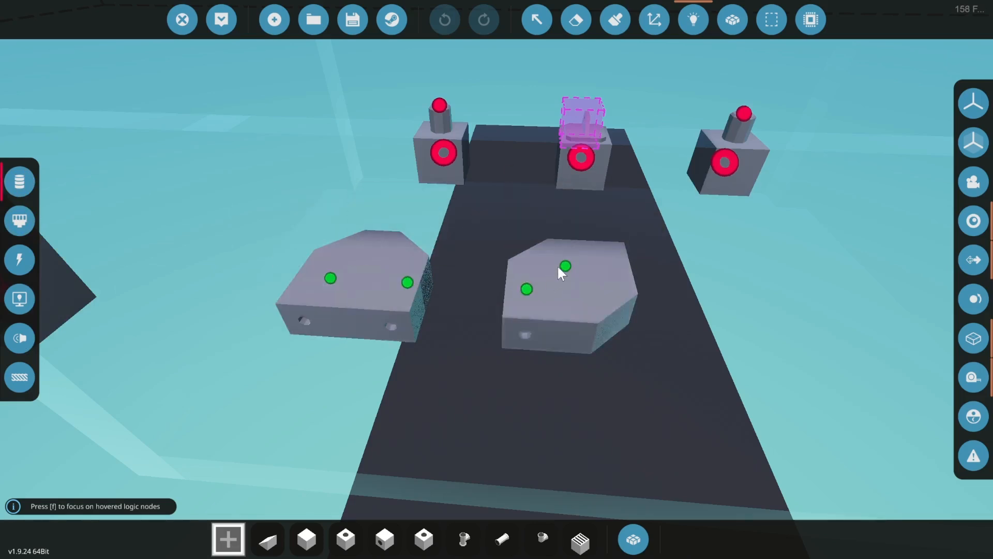
mouse_move(431, 295)
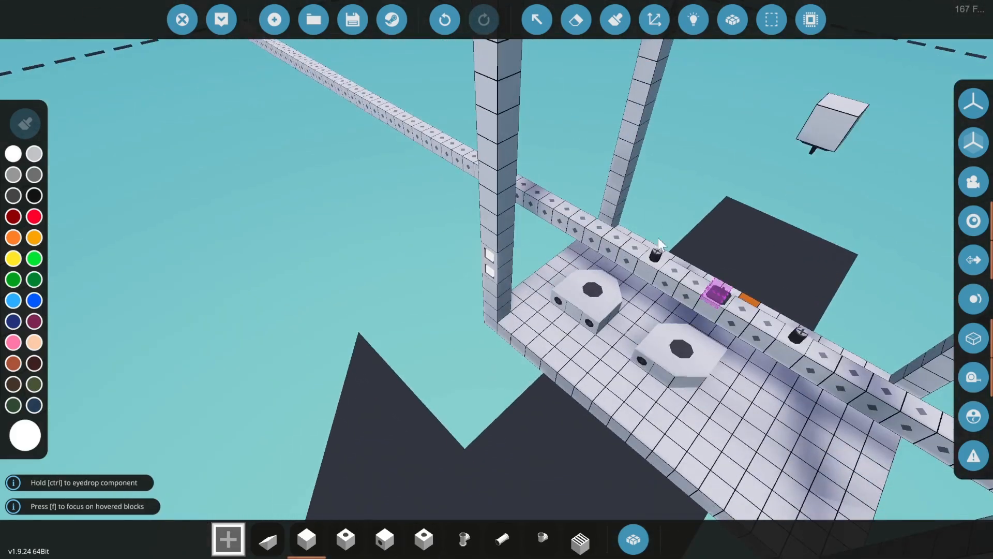
Link the winch rope node over the pulley down to the hanging block's rope node.
left_click_drag(659, 244, 646, 328)
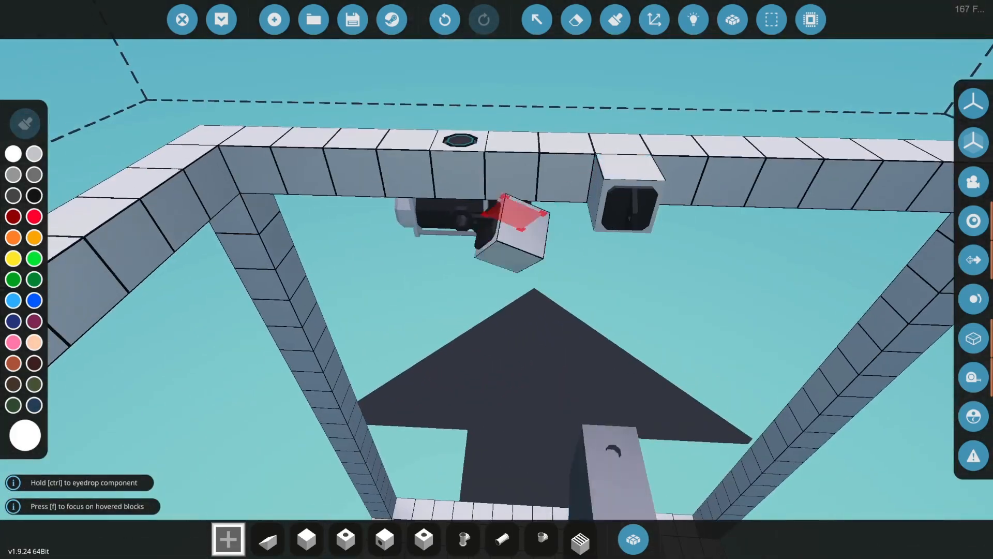
mouse_move(654, 19)
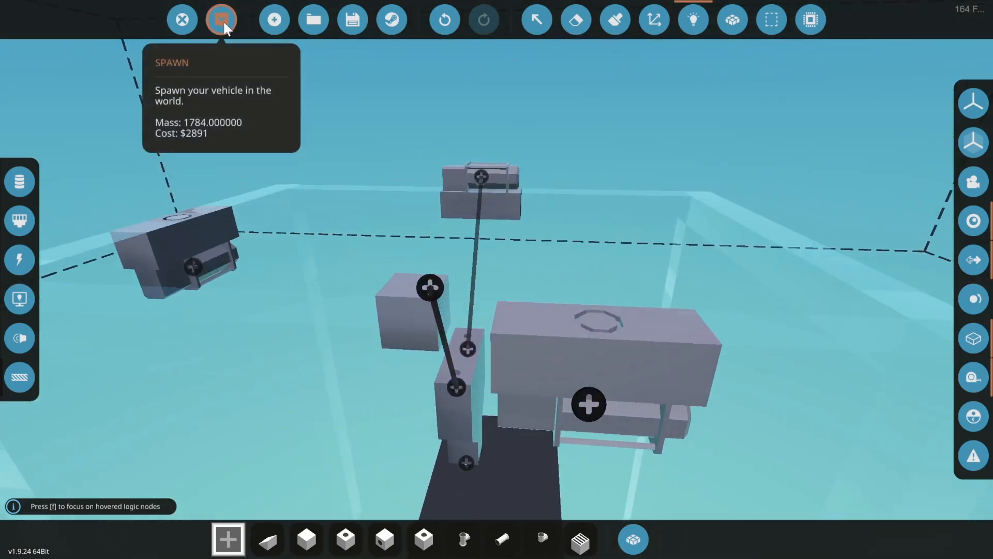
Spawn the pulley rig into the world to test it.
left_click(220, 18)
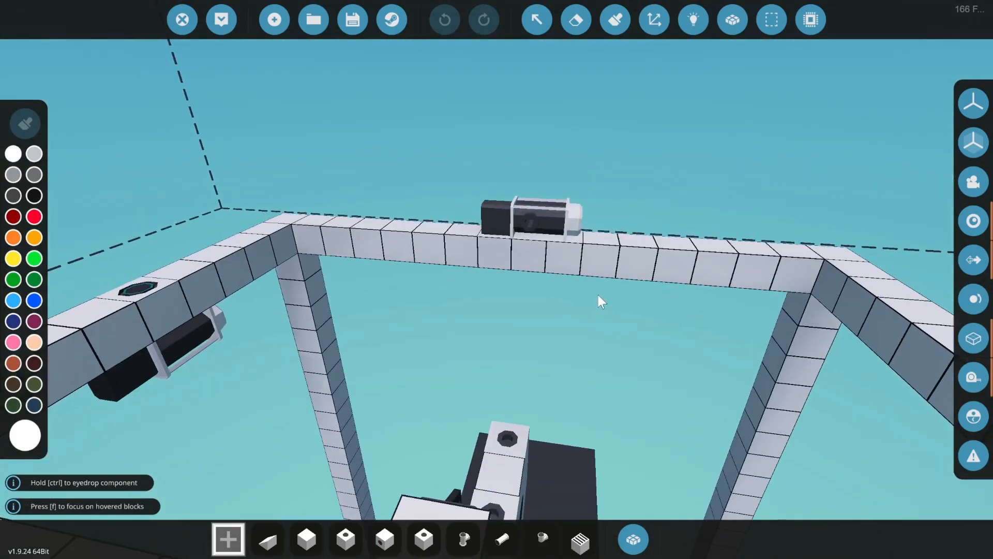
Orbit around the rig frame to reach the corner pulley's Rope 2 node.
left_click_drag(600, 301, 469, 353)
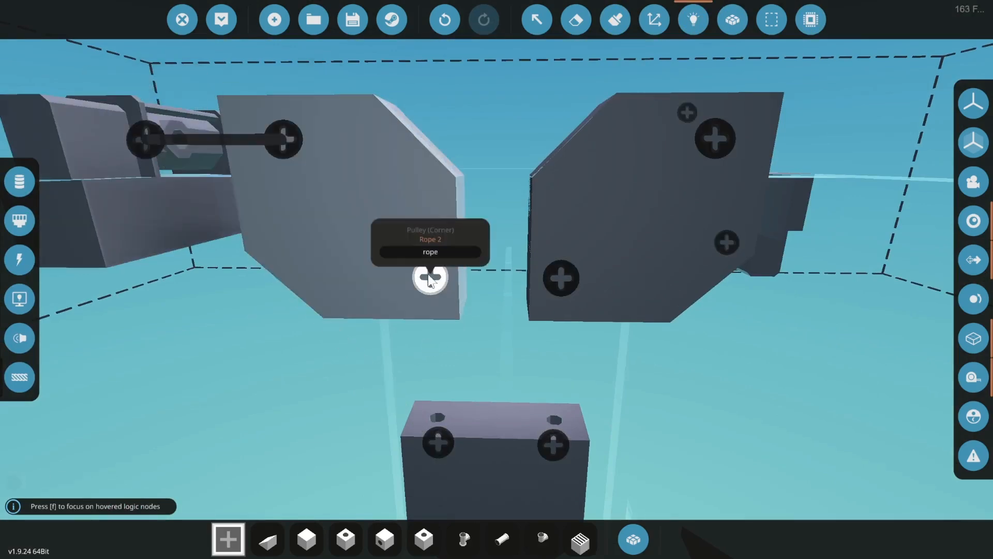
Orbit the view of the gantry rig before spawning it.
left_click_drag(429, 277, 552, 444)
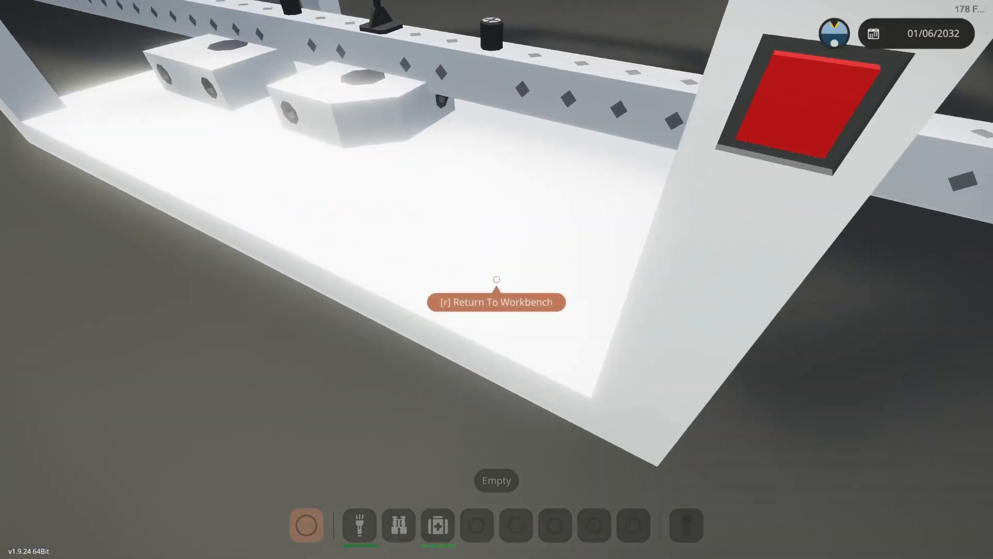
Return from the world to the workbench editor with R.
key("r")
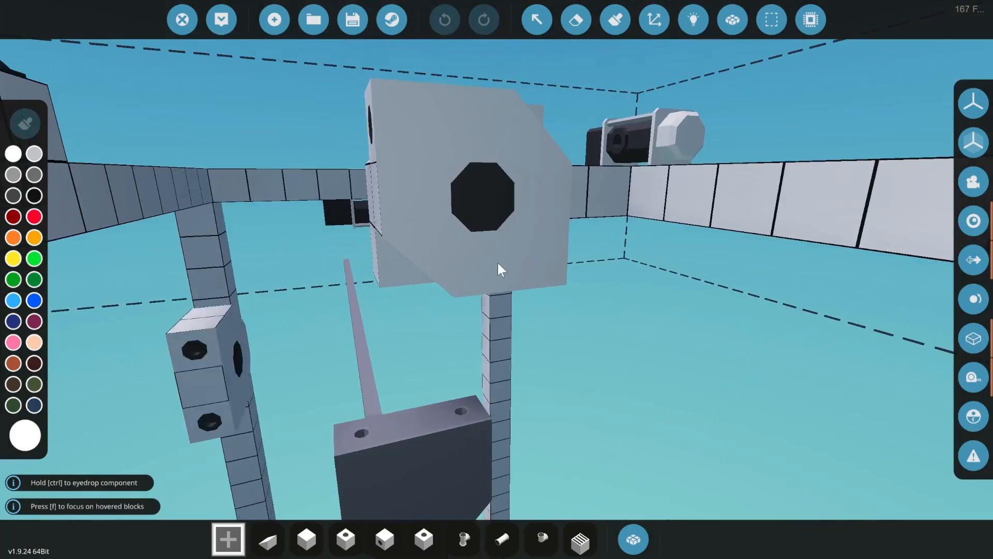
Run a rope link from the medium winch down to the lower block.
left_click_drag(500, 266, 665, 343)
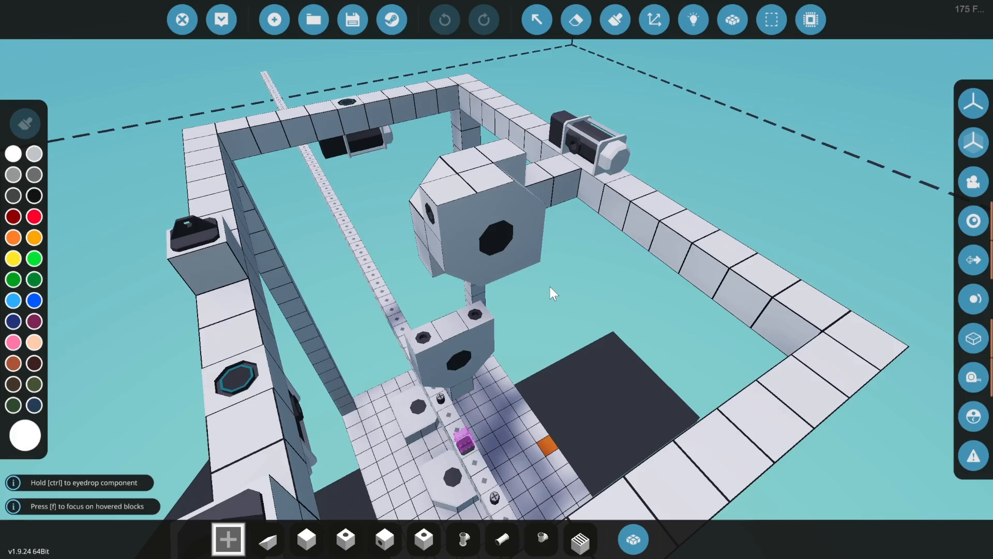
left_click_drag(551, 292, 764, 281)
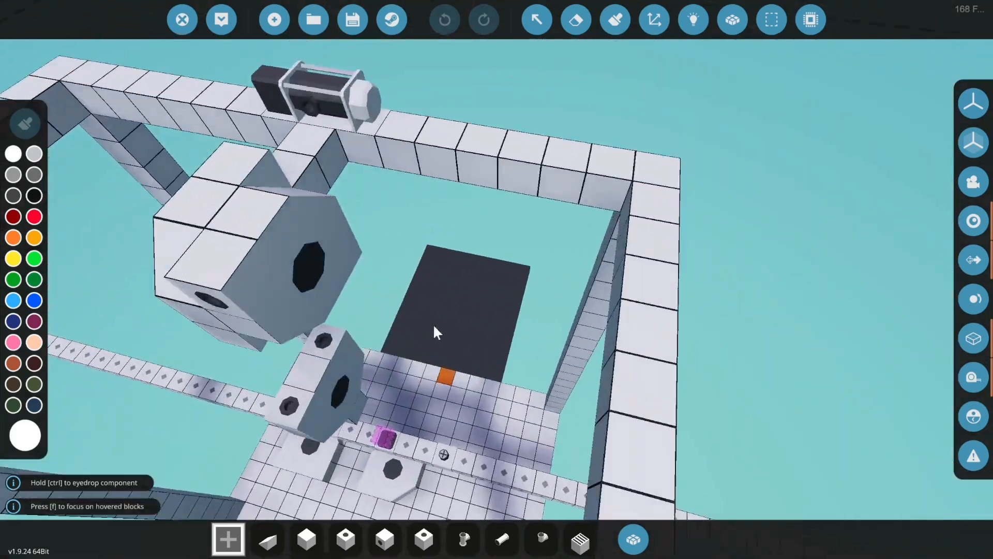
left_click_drag(436, 332, 506, 390)
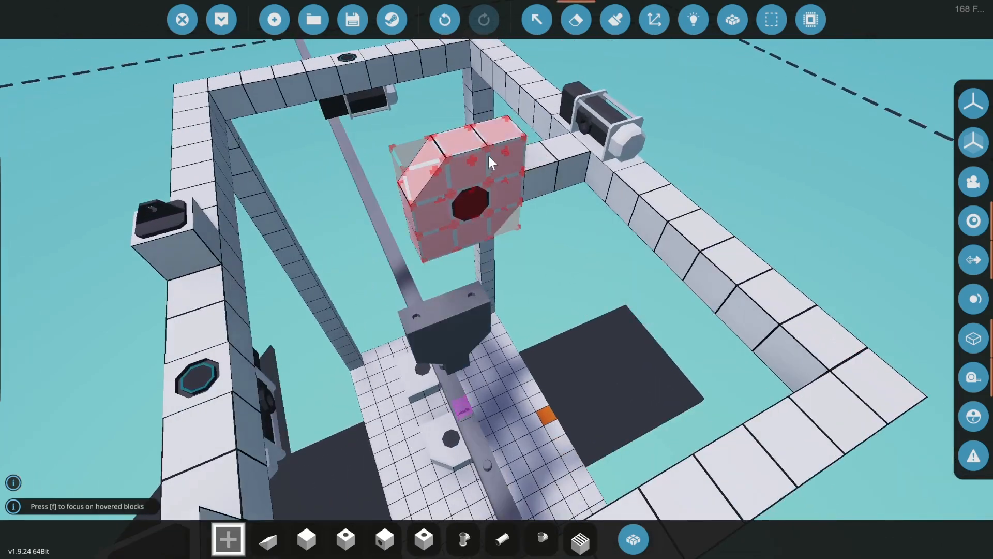
mouse_move(693, 19)
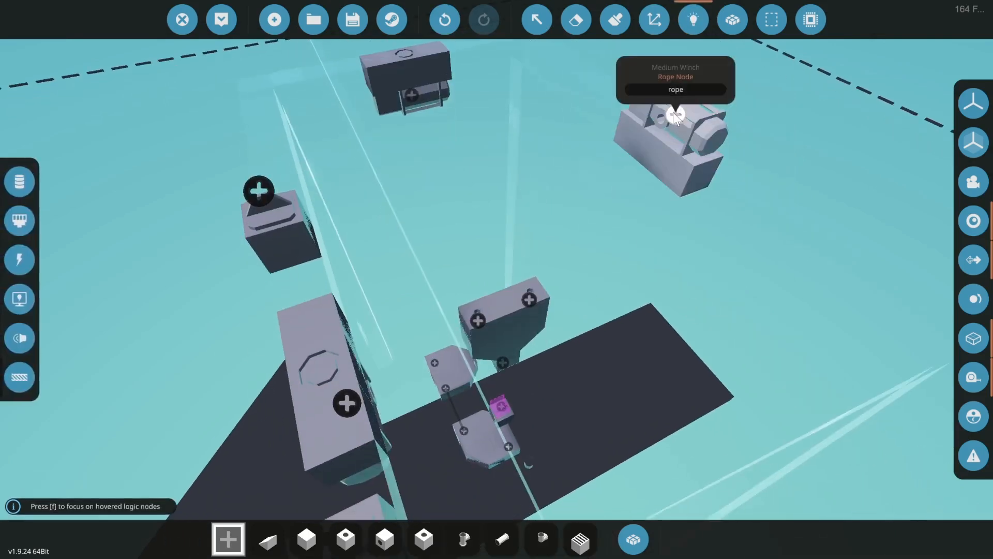
left_click_drag(675, 113, 477, 323)
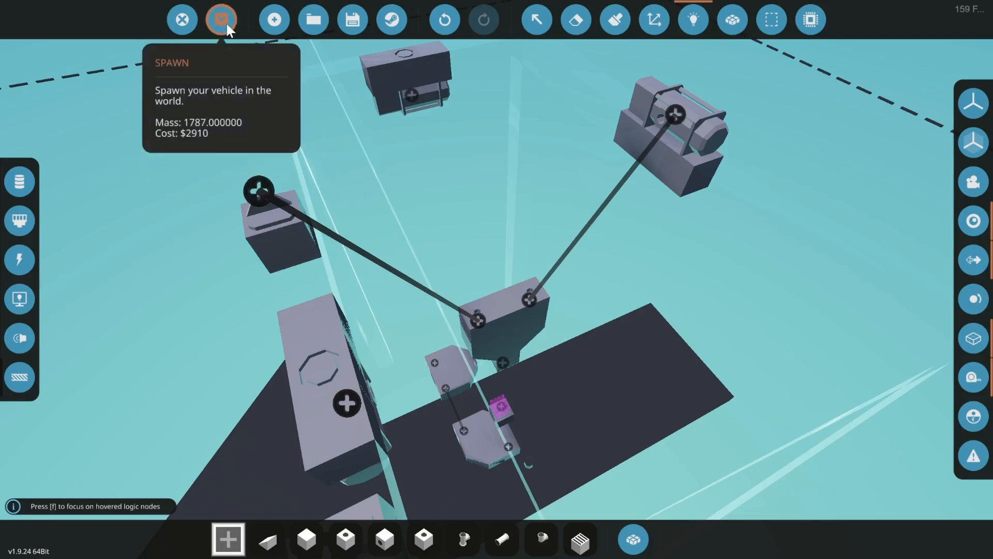
Spawn the rewired rig into the world.
left_click(221, 18)
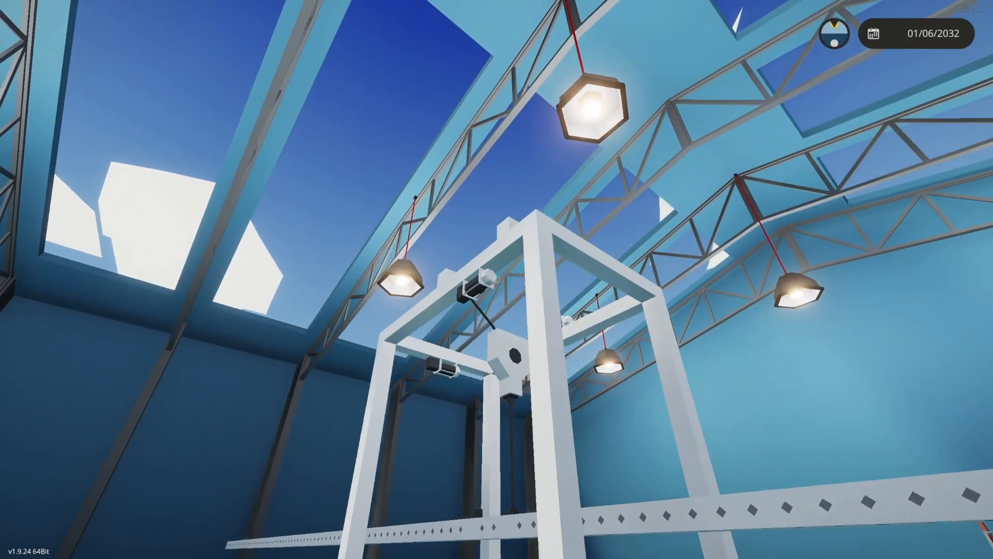
mouse_move(497, 279)
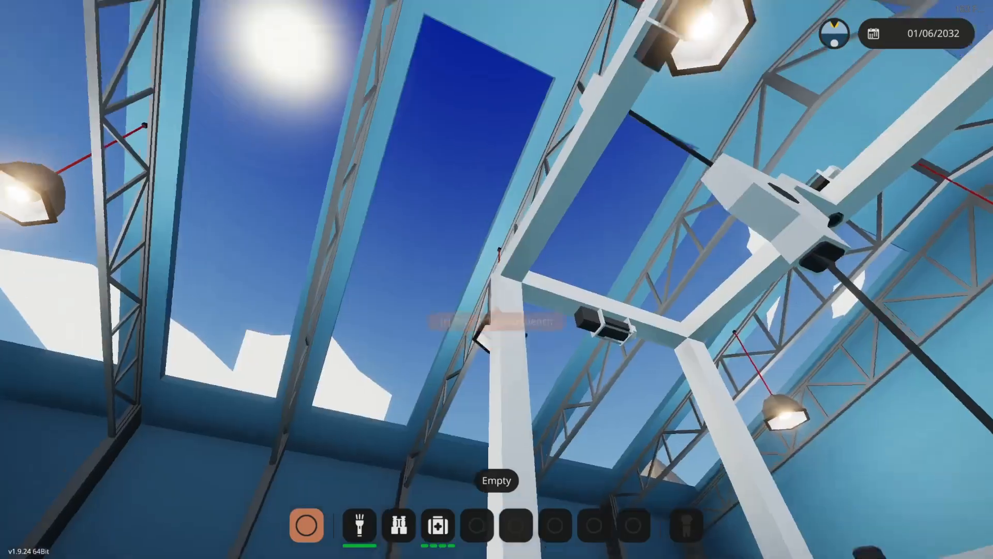
Return to the workbench after inspecting the rig in the hangar.
left_click(220, 19)
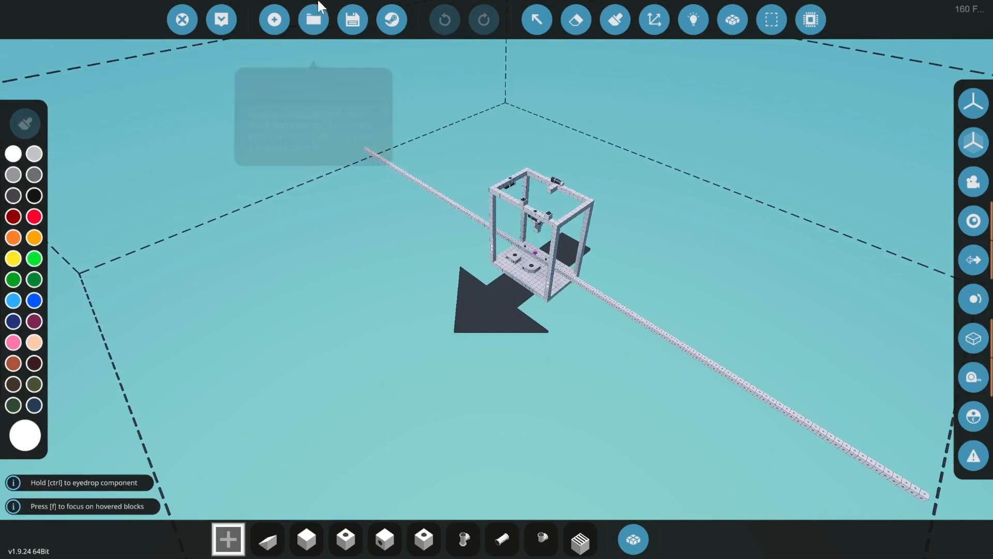
Load the preset engines creation (deck of differently sized engines) onto the workbench.
left_click(311, 19)
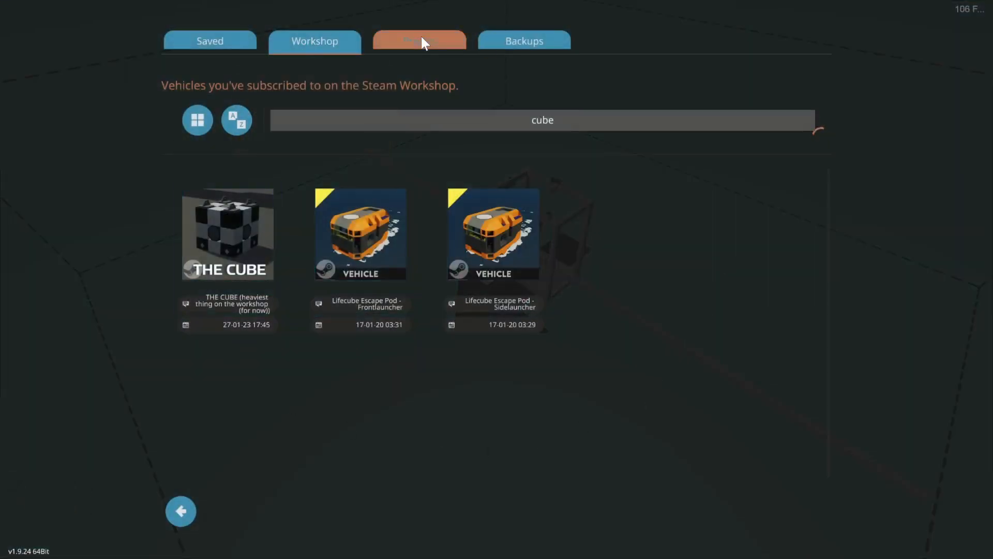
left_click(419, 41)
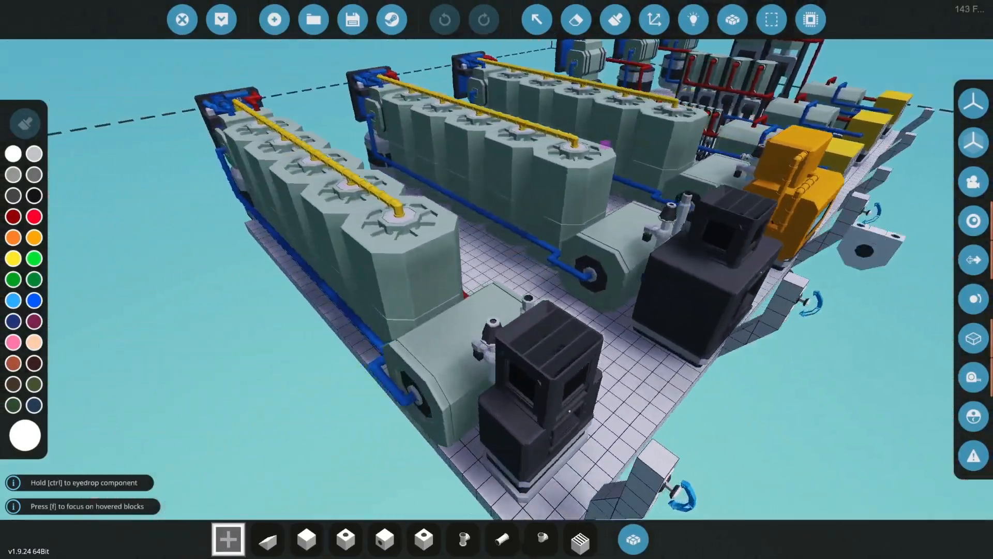
mouse_move(221, 19)
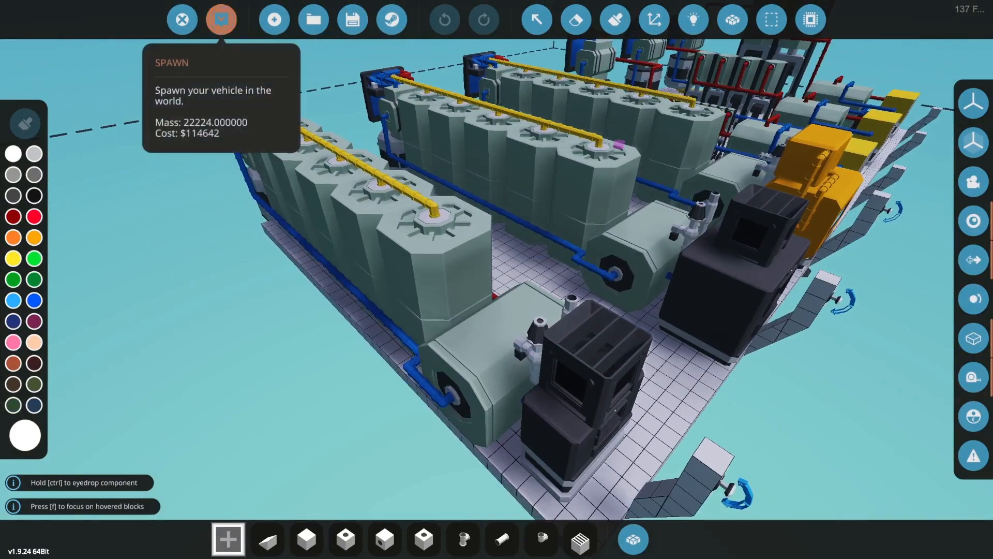
left_click(222, 19)
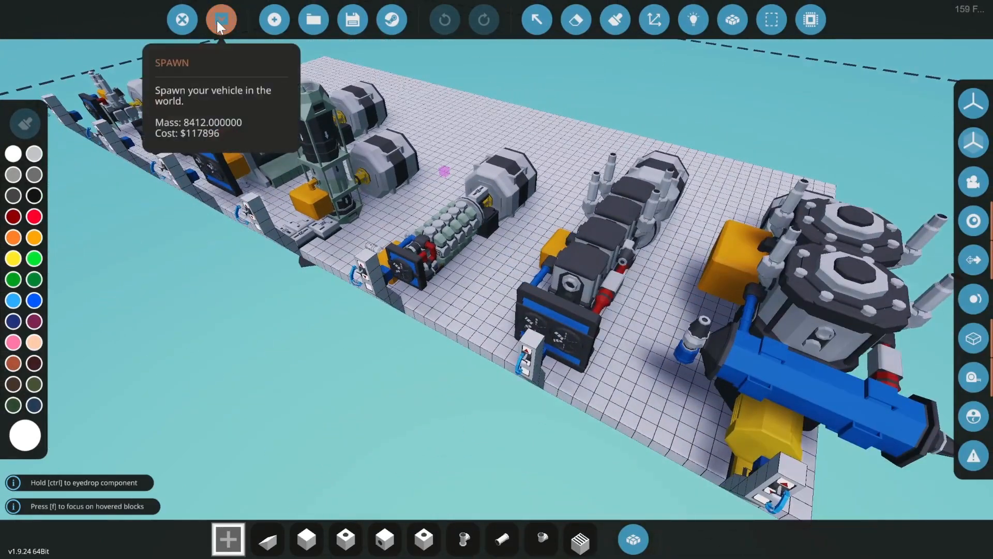
Spawn the engines creation into the hangar and walk around it.
left_click(220, 18)
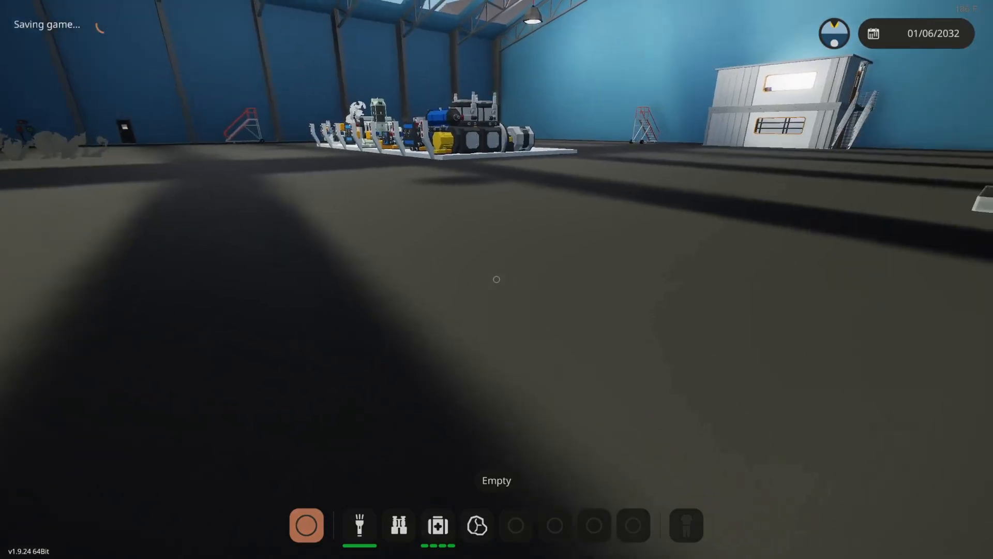